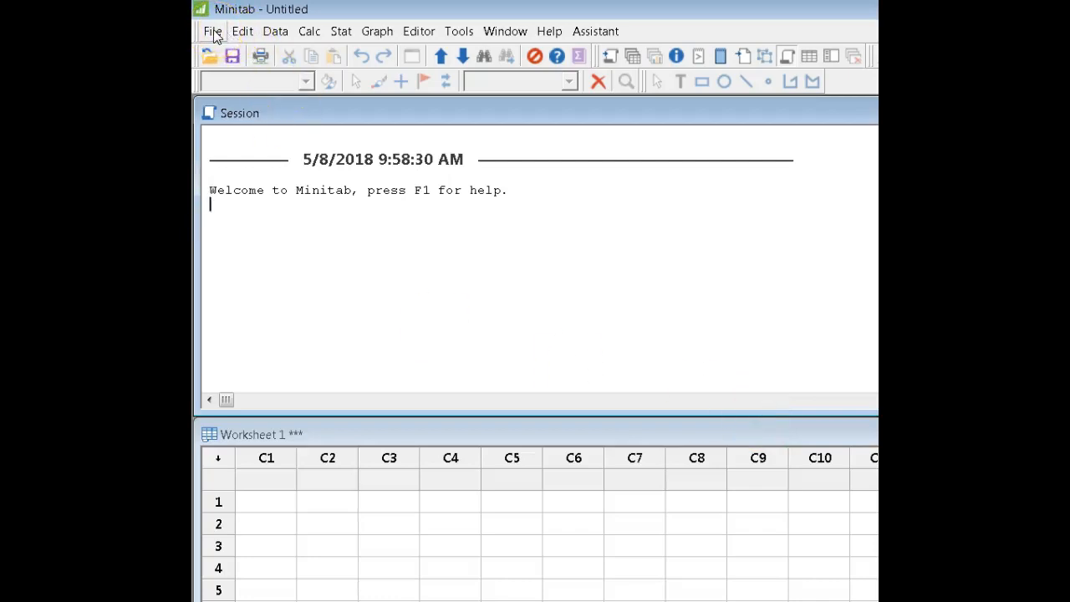
Step: Open the recent GEOSCORES.MTW worksheet with Student, Test1 and Test2 columns
left_click(212, 31)
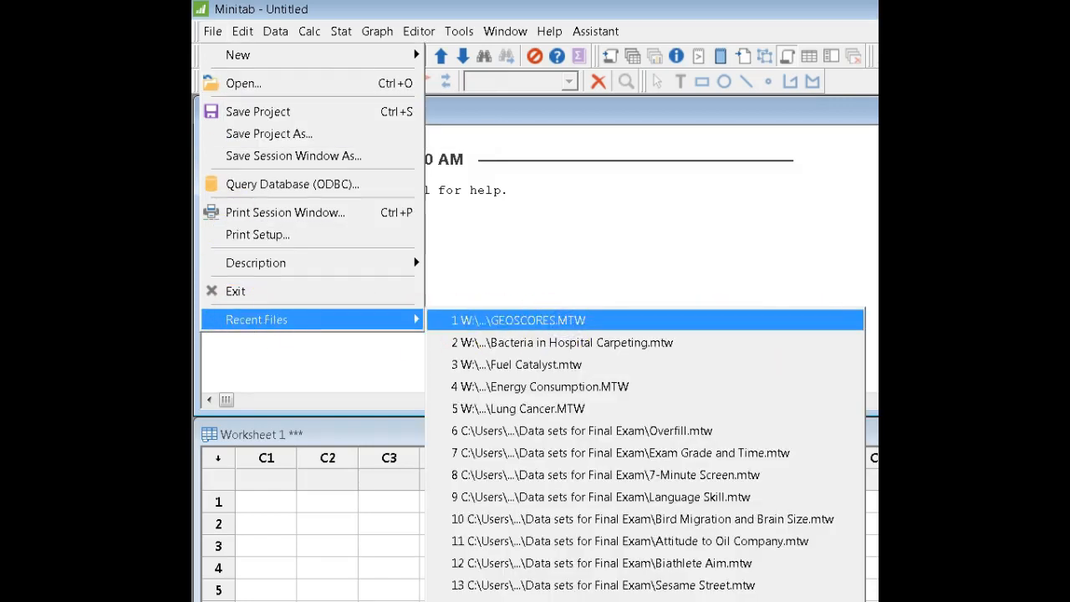
left_click(518, 321)
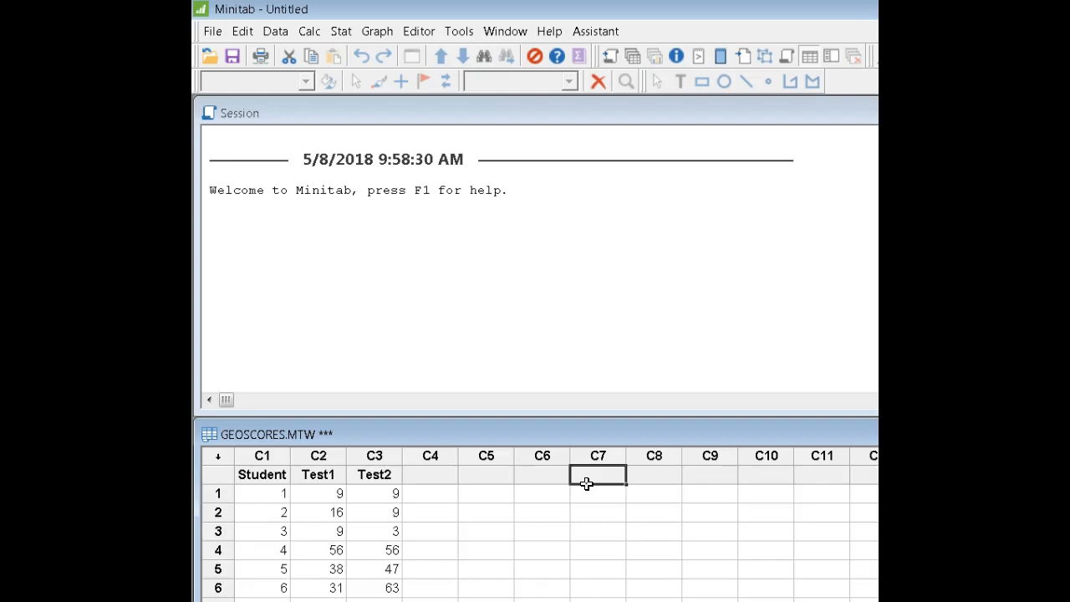
Step: Bring up the Paired t setup from Basic Statistics
left_click(341, 30)
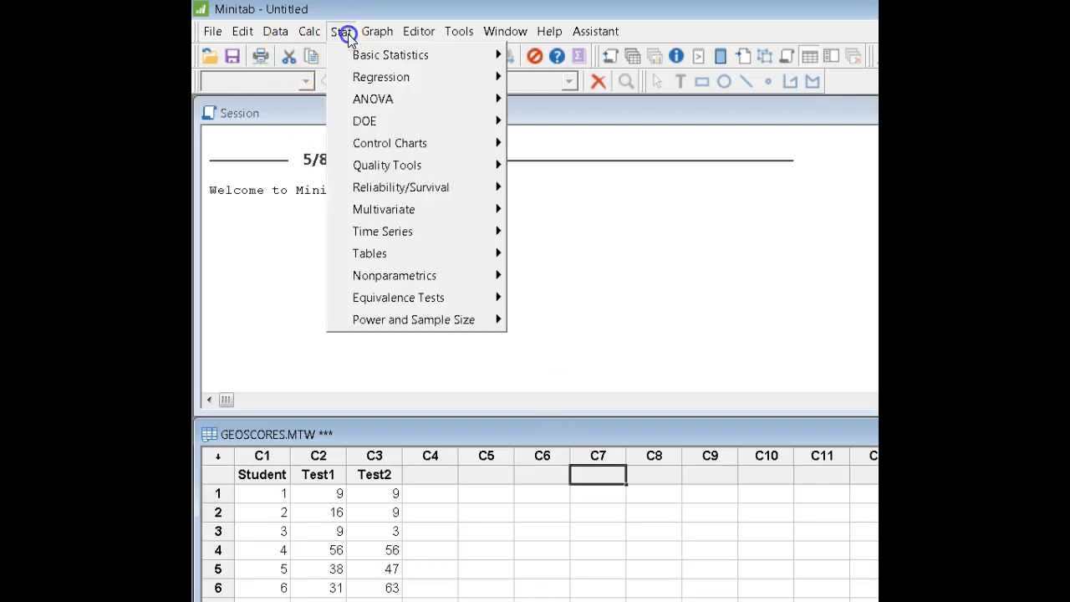
left_click(390, 54)
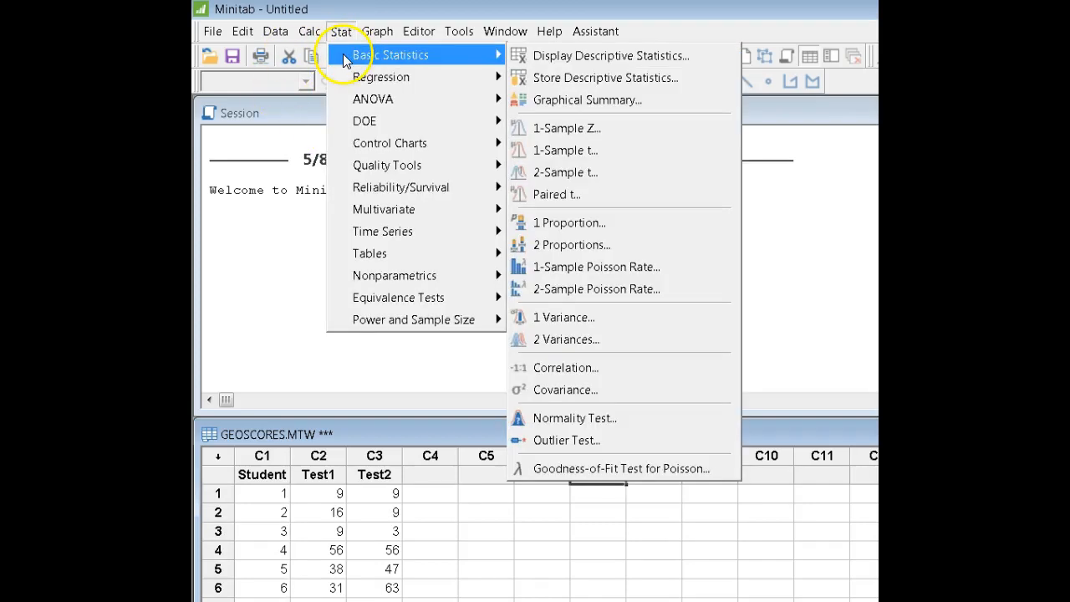
mouse_move(555, 194)
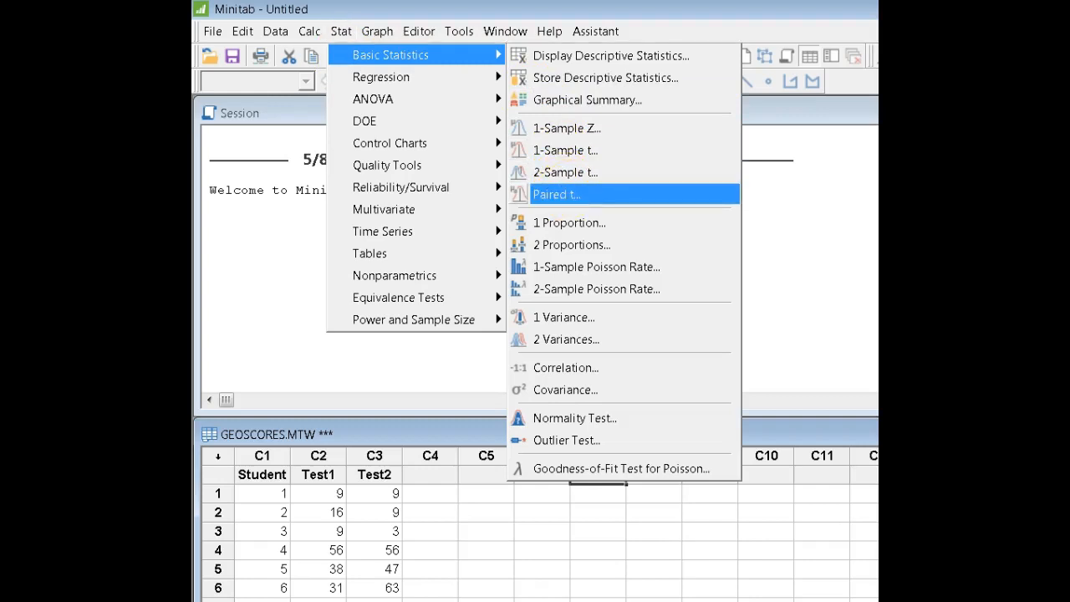
left_click(555, 194)
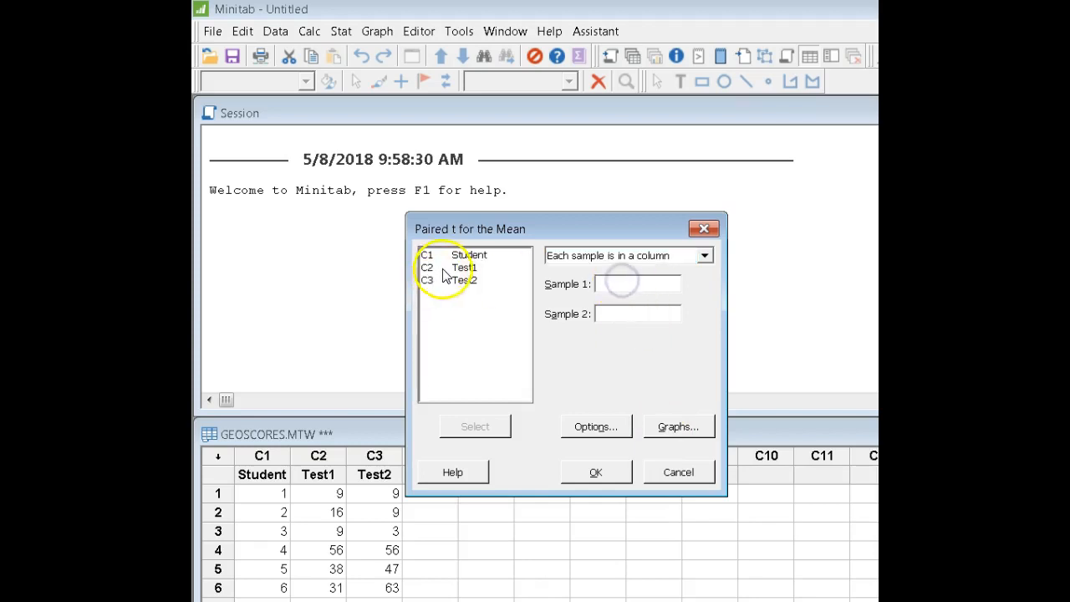
Step: Run the paired t-test of Test1 vs Test2 with default options, producing the boxplot of differences
double_click(475, 267)
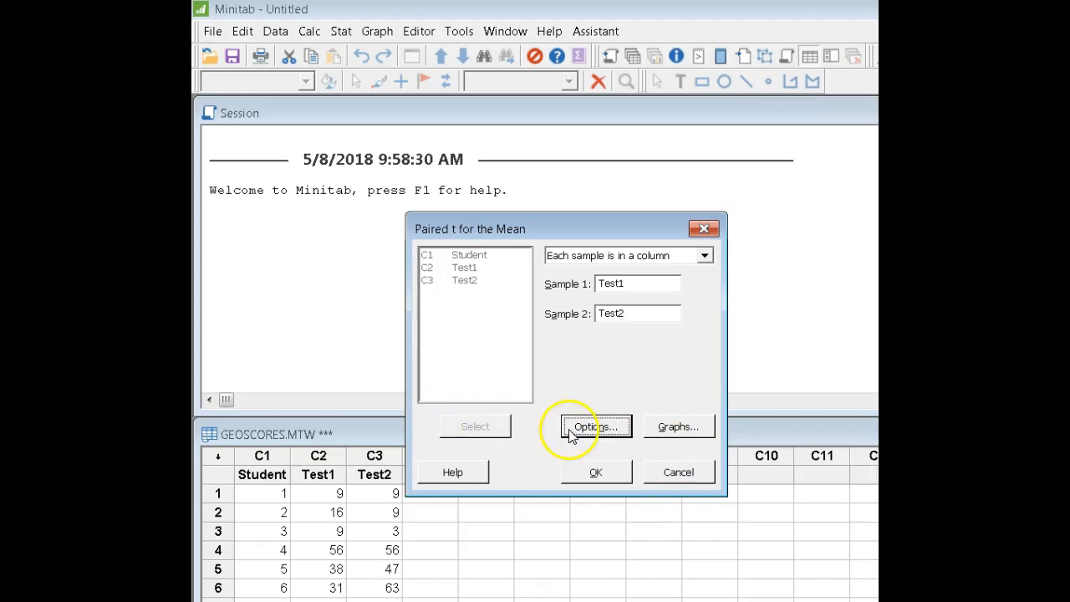
left_click(595, 426)
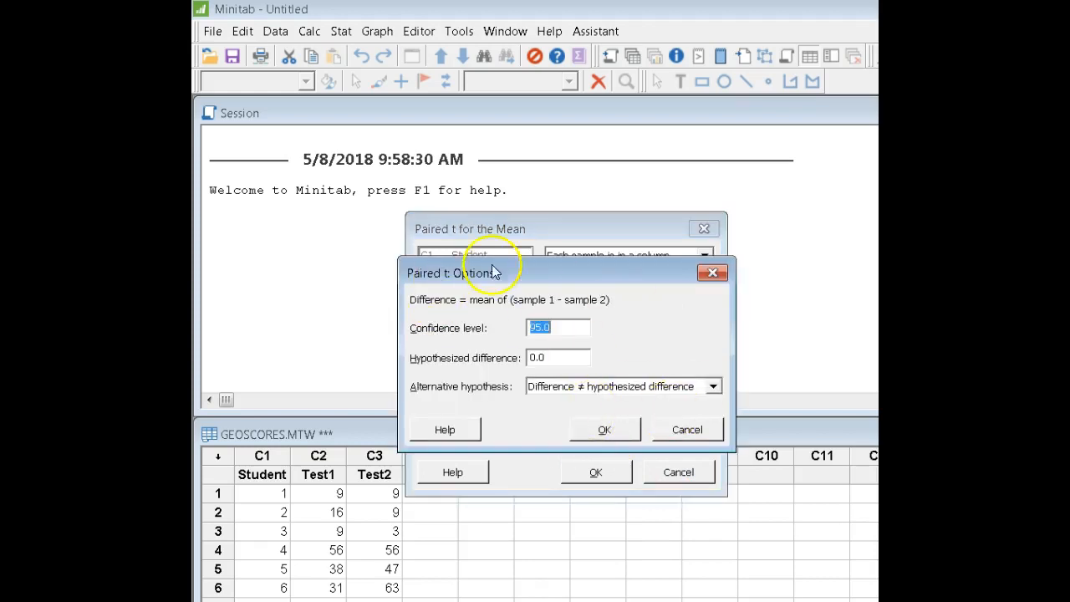
mouse_move(666, 428)
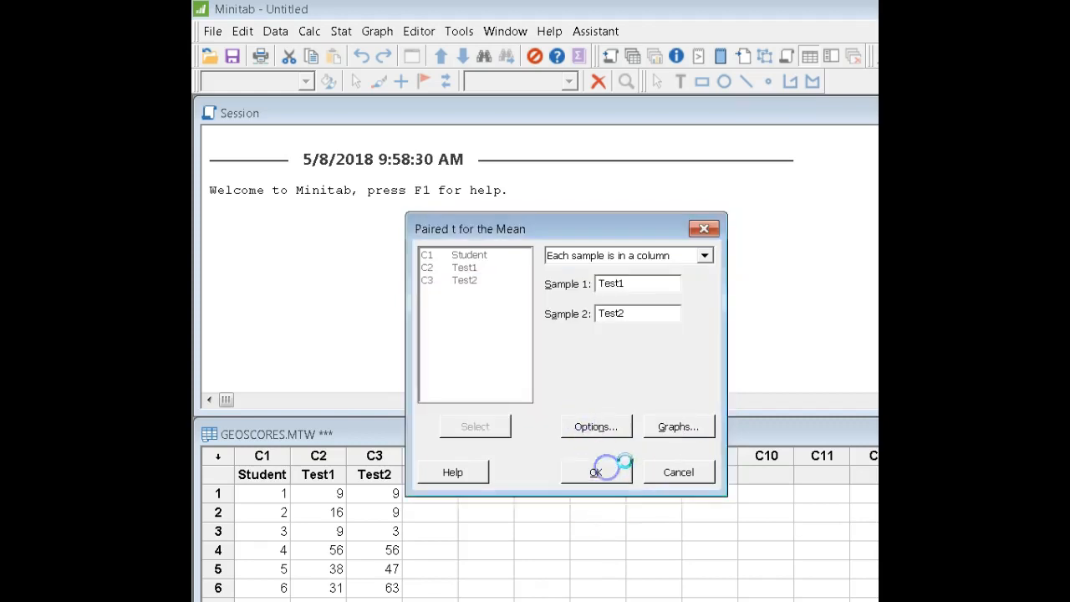
left_click(595, 471)
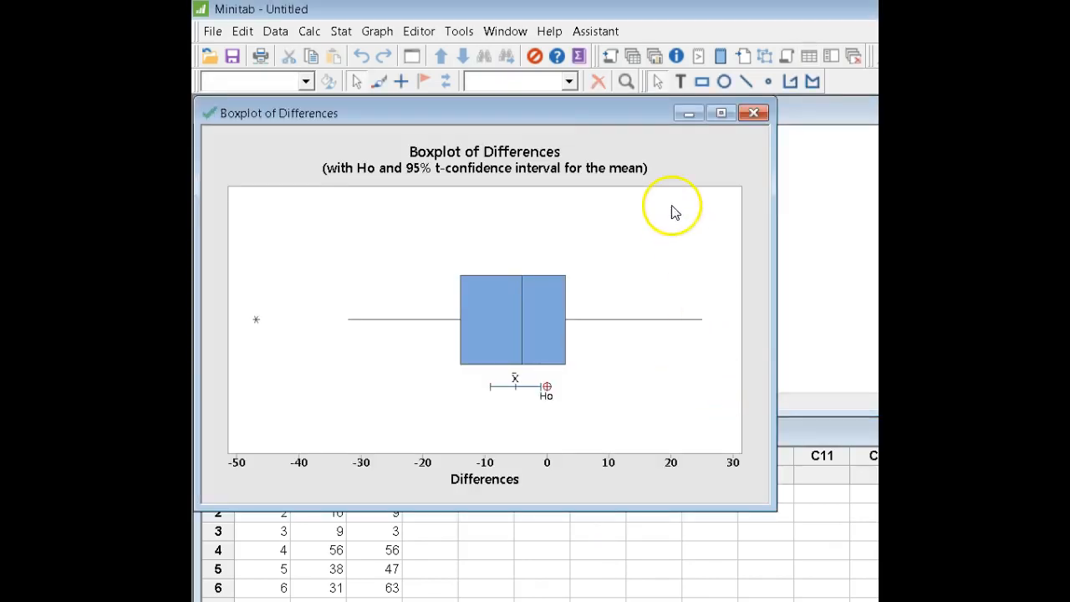
Step: Minimize the Boxplot of Differences window to show the session results (T = −2.49, P = 0.017)
left_click(753, 113)
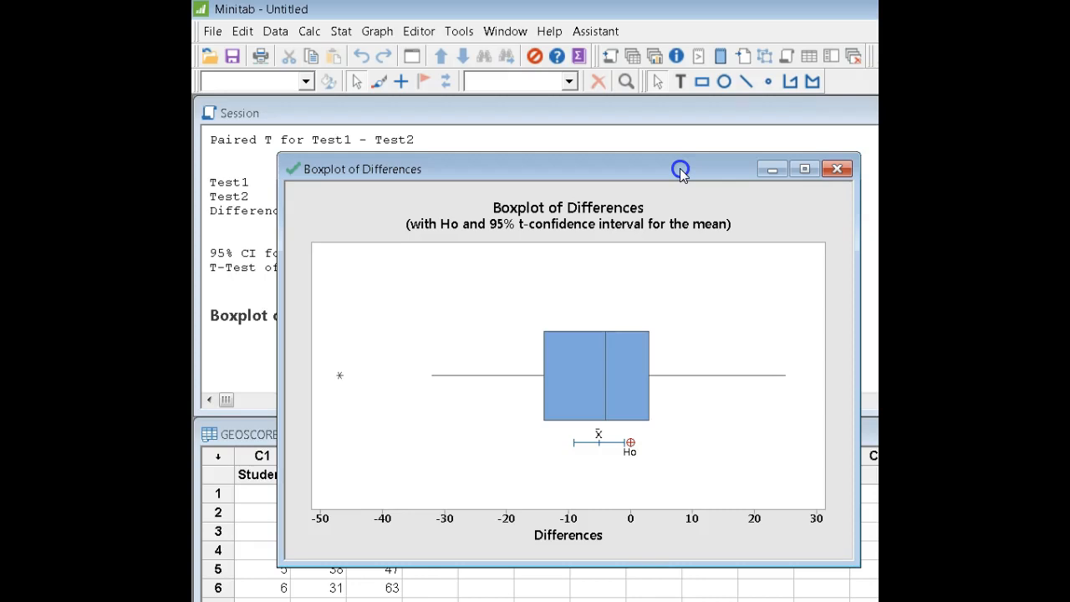
left_click(836, 167)
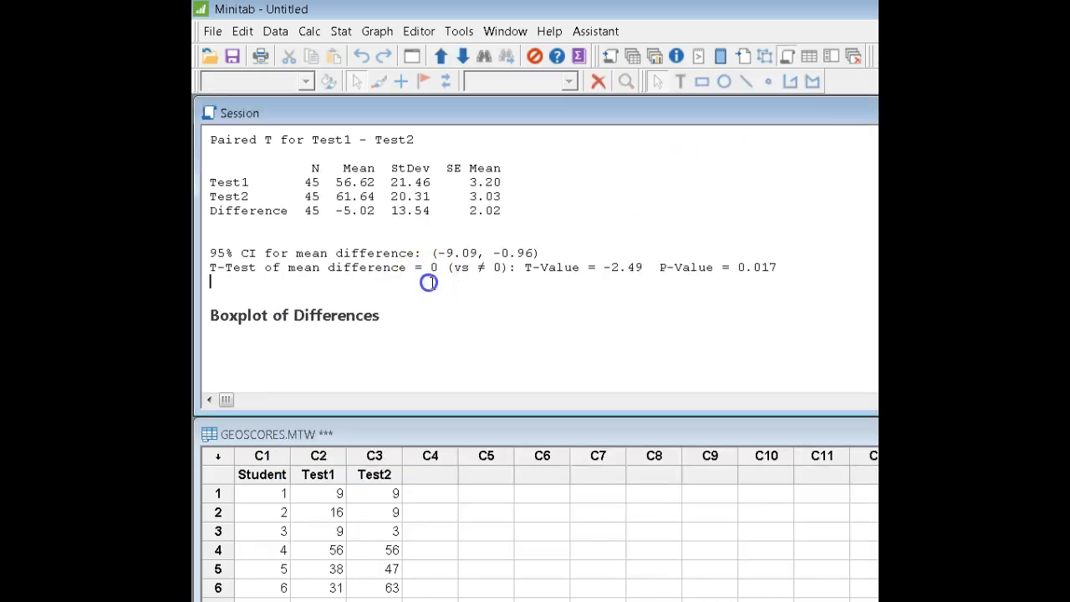